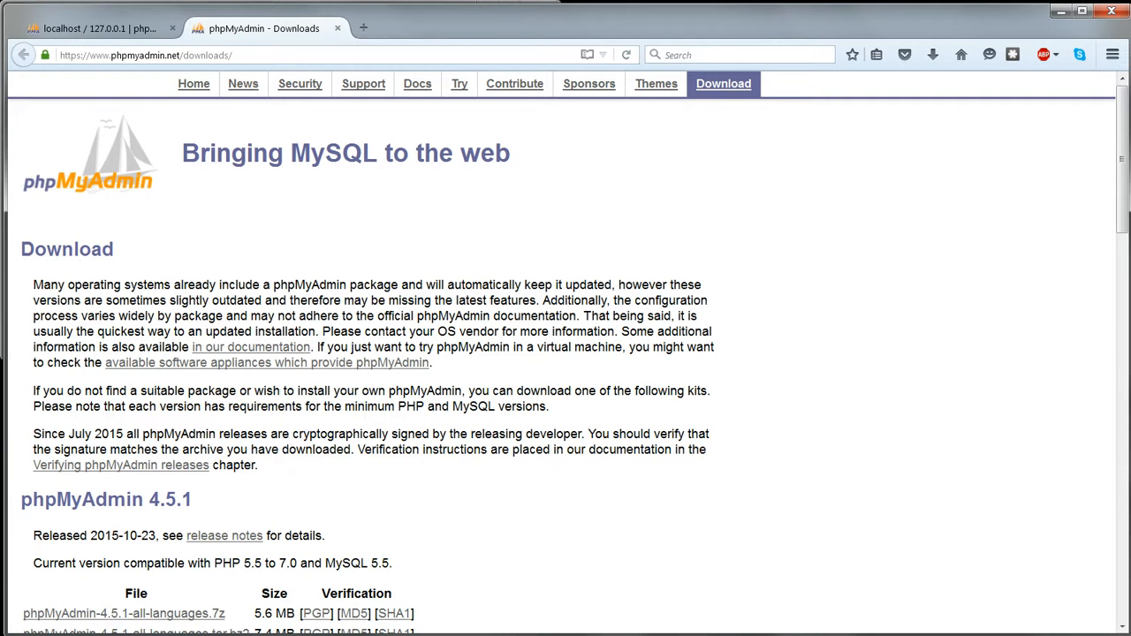
Scroll to the phpMyAdmin 4.5.1 file list and download phpMyAdmin-4.5.1-english.zip
{"action": "scroll", "scroll_direction": "down", "scroll_amount": 3}
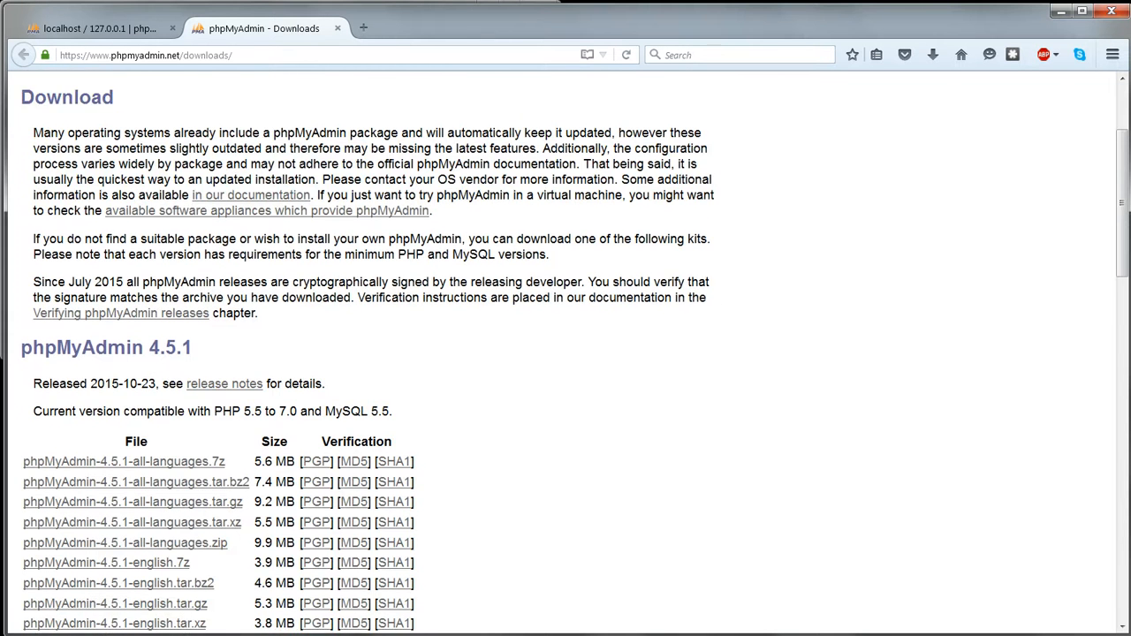
{"action": "scroll", "scroll_direction": "down", "scroll_amount": 3}
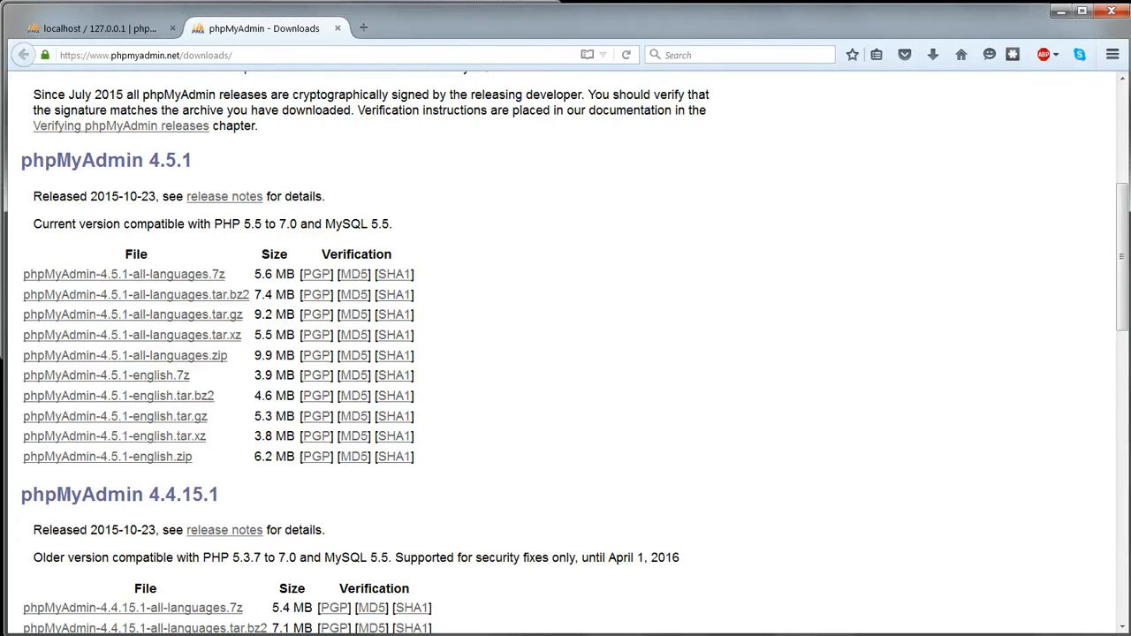
{"action": "left_click", "coordinate": [107, 456]}
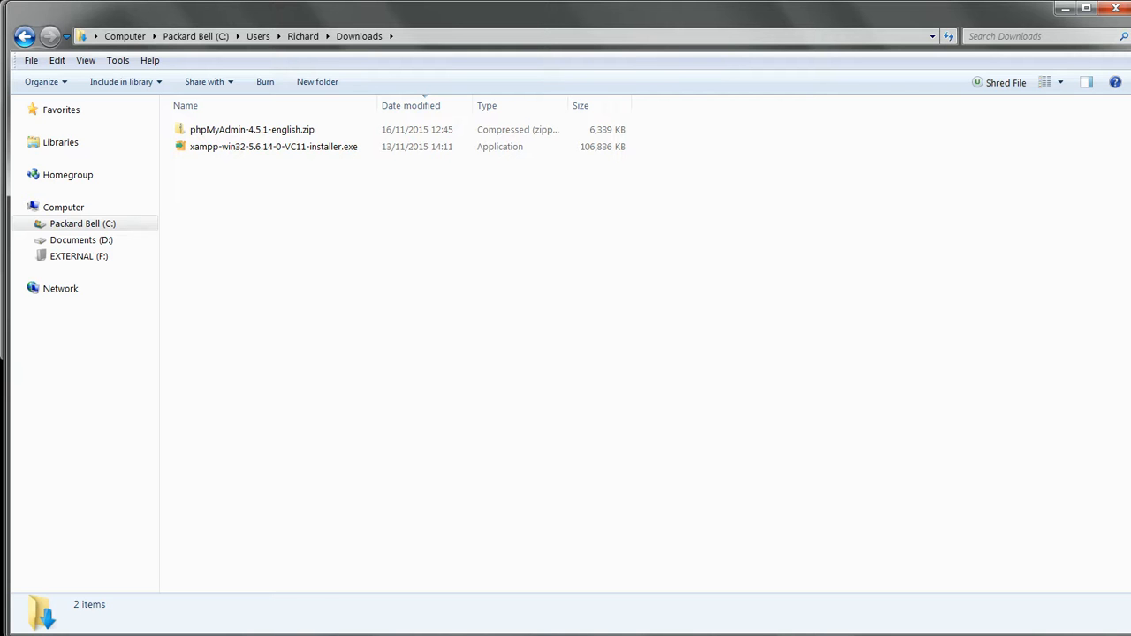
Select phpMyAdmin-4.5.1-english.zip in the Downloads folder
{"action": "left_click", "coordinate": [252, 129]}
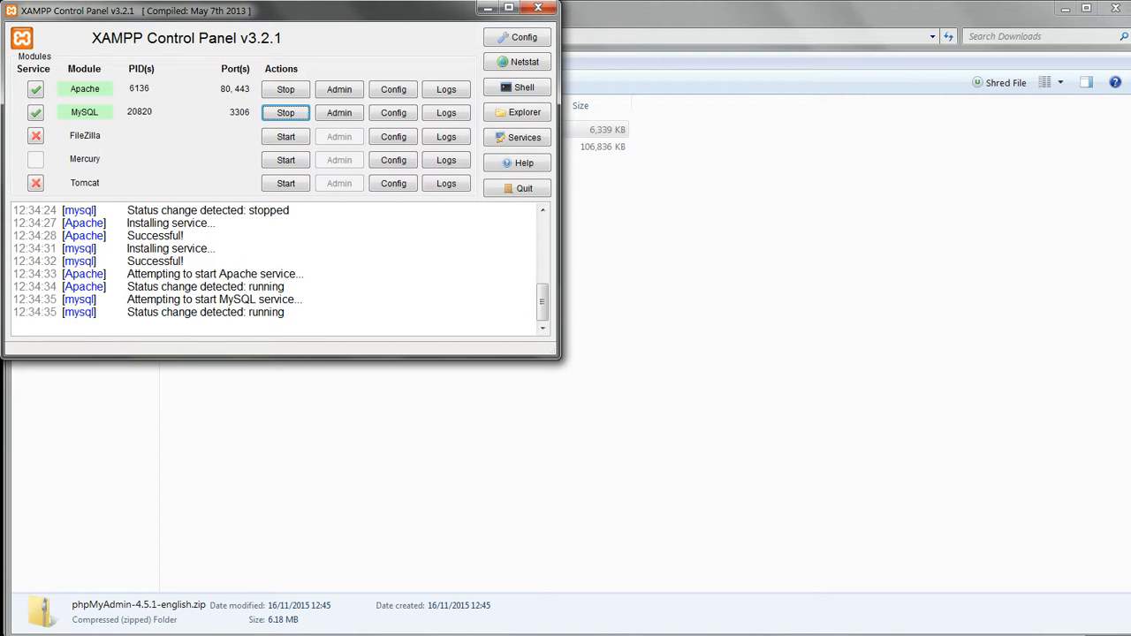
Stop the Apache and MySQL services and open the XAMPP installation folder
{"action": "left_click", "coordinate": [284, 89]}
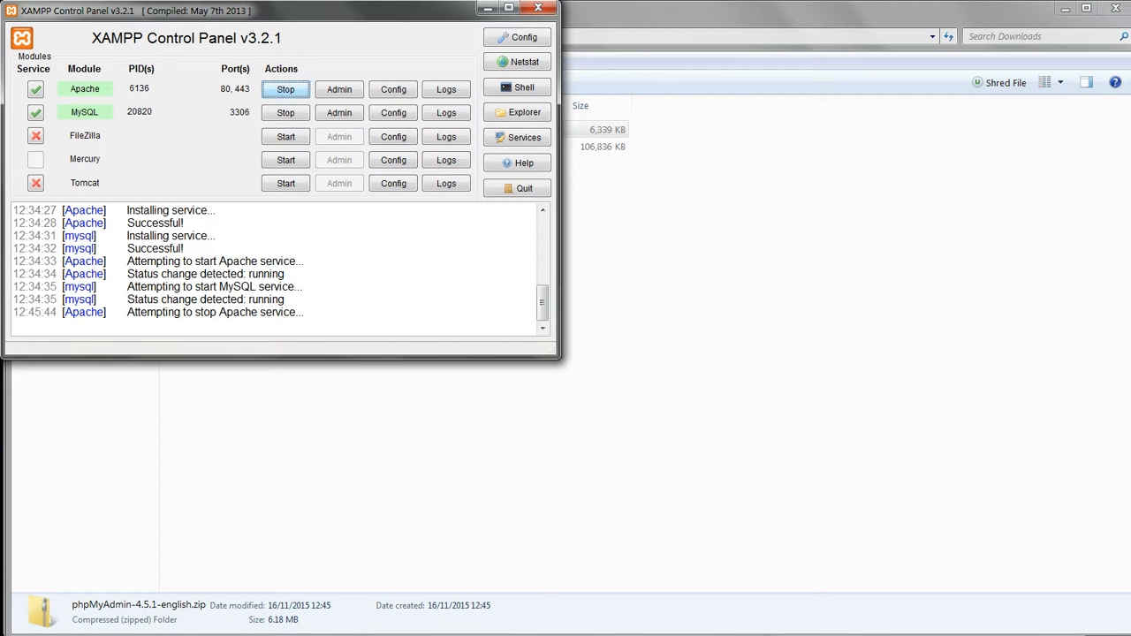
{"action": "left_click", "coordinate": [285, 113]}
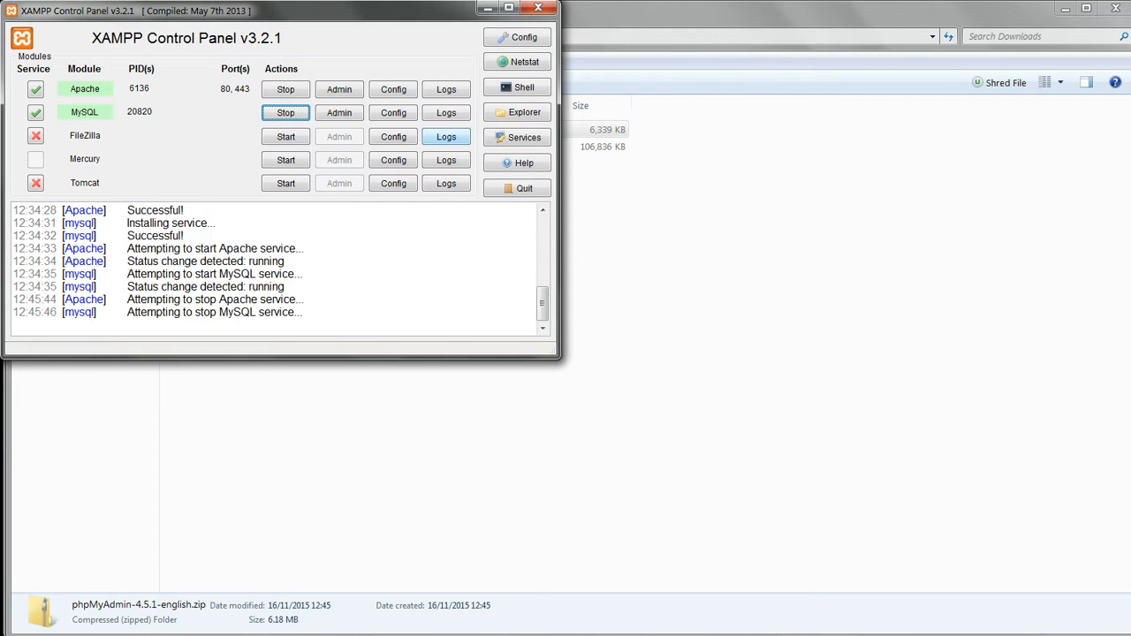
{"action": "left_click", "coordinate": [285, 112]}
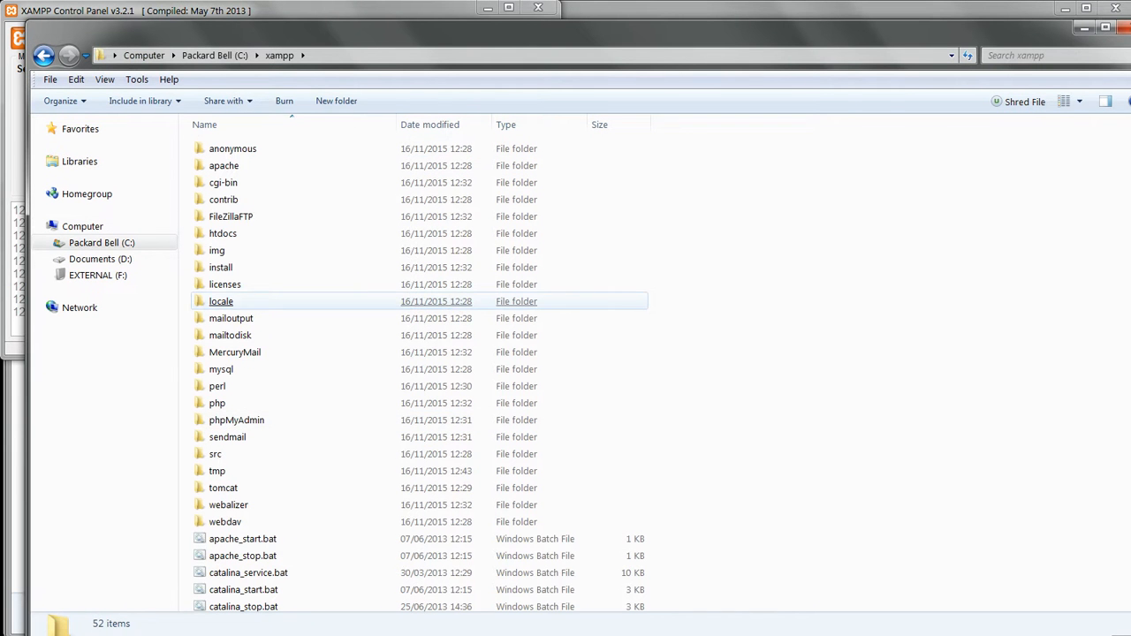
Delete the old files in C:\xampp\phpMyAdmin and copy in the phpMyAdmin-4.5.1-english files
{"action": "double_click", "coordinate": [236, 420]}
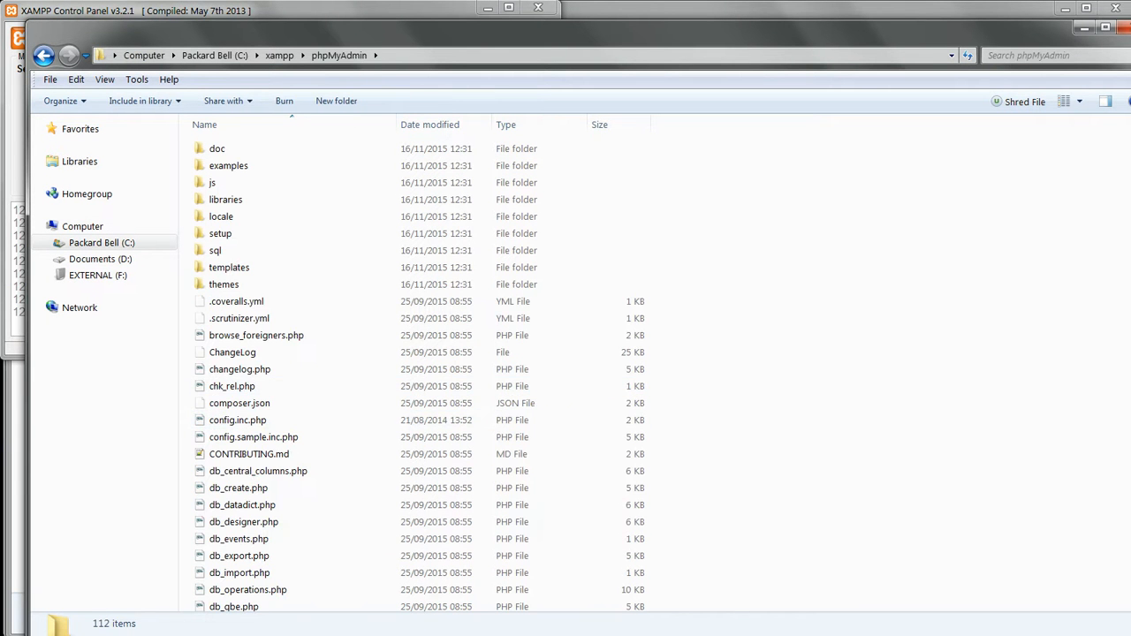
{"action": "key", "text": "ctrl+a"}
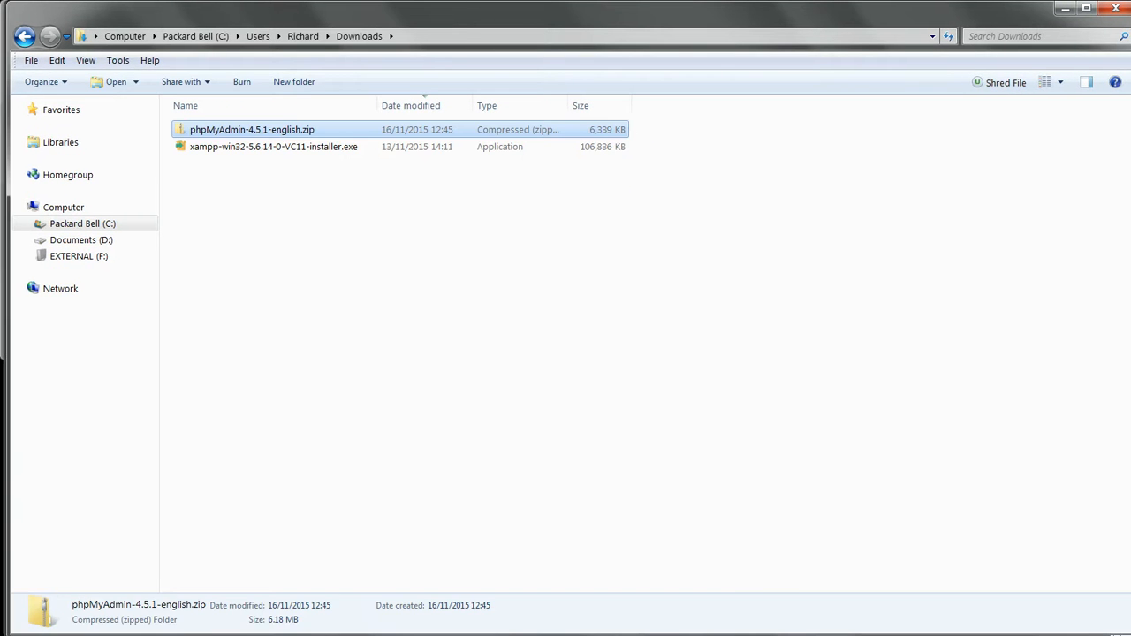
{"action": "double_click", "coordinate": [252, 129]}
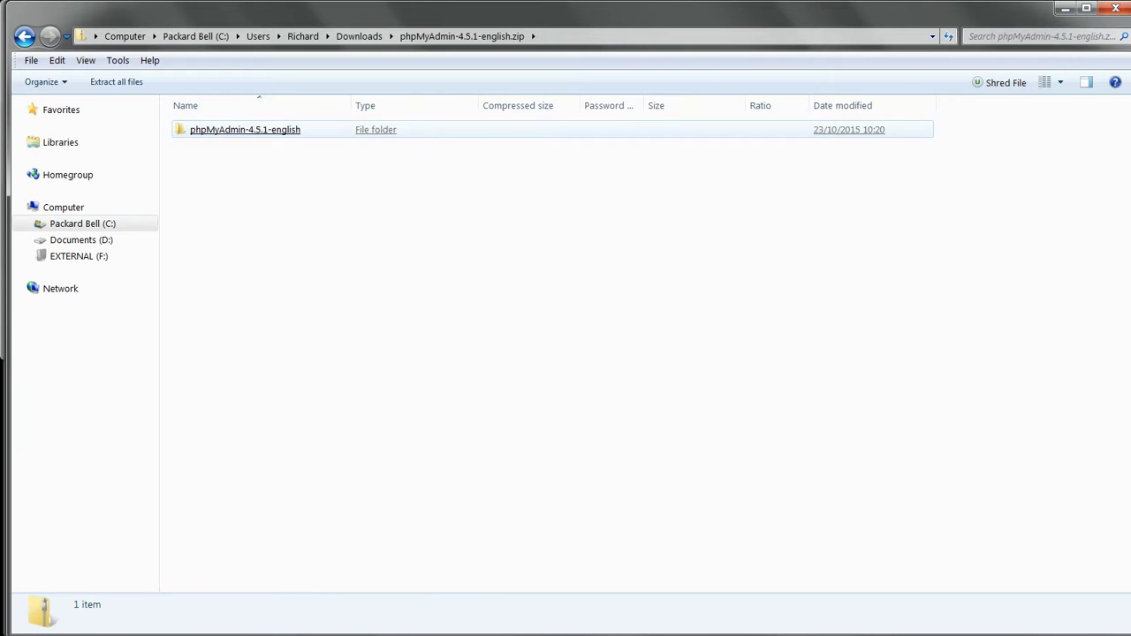
{"action": "double_click", "coordinate": [245, 129]}
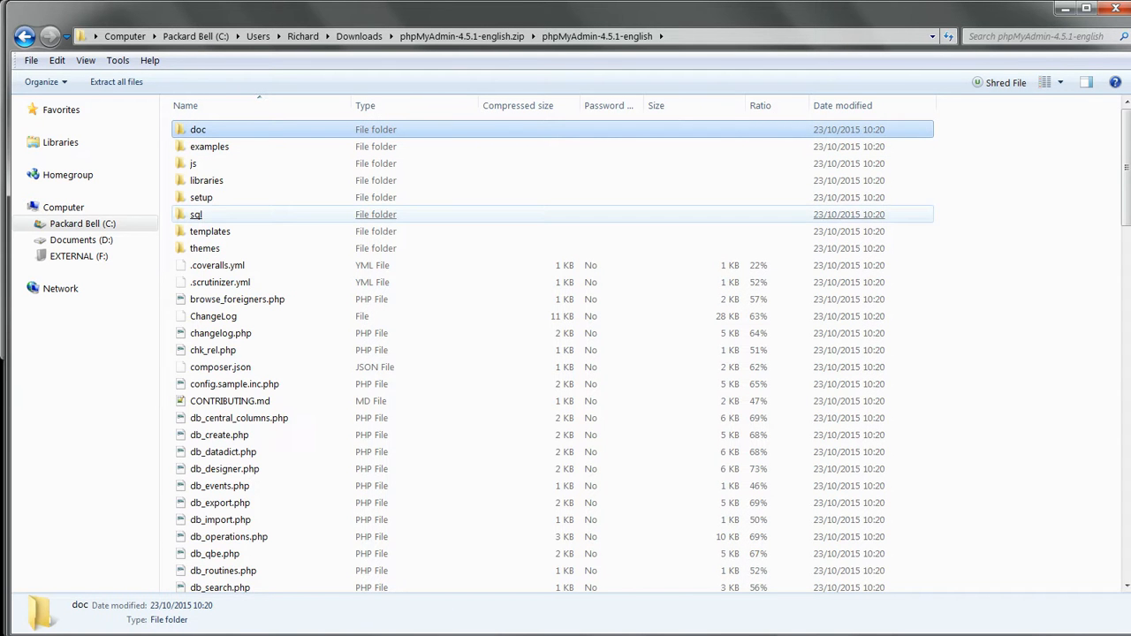
{"action": "left_click", "coordinate": [56, 60]}
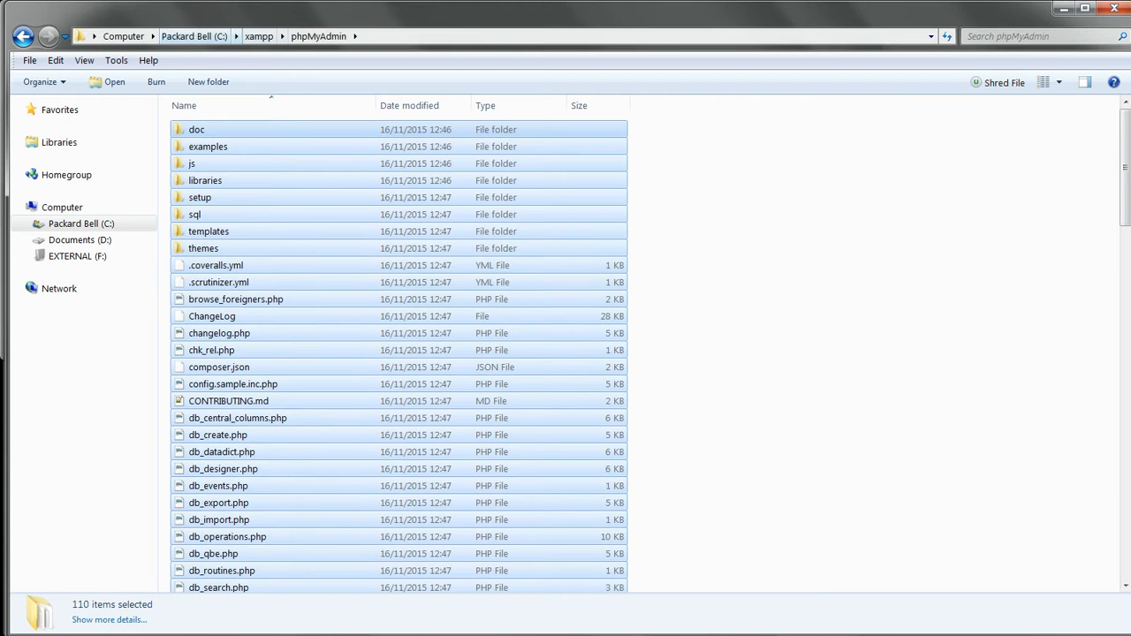
Copy config.inc.php from C:\xampp-old\phpMyAdmin into C:\xampp\phpMyAdmin
{"action": "left_click", "coordinate": [194, 36]}
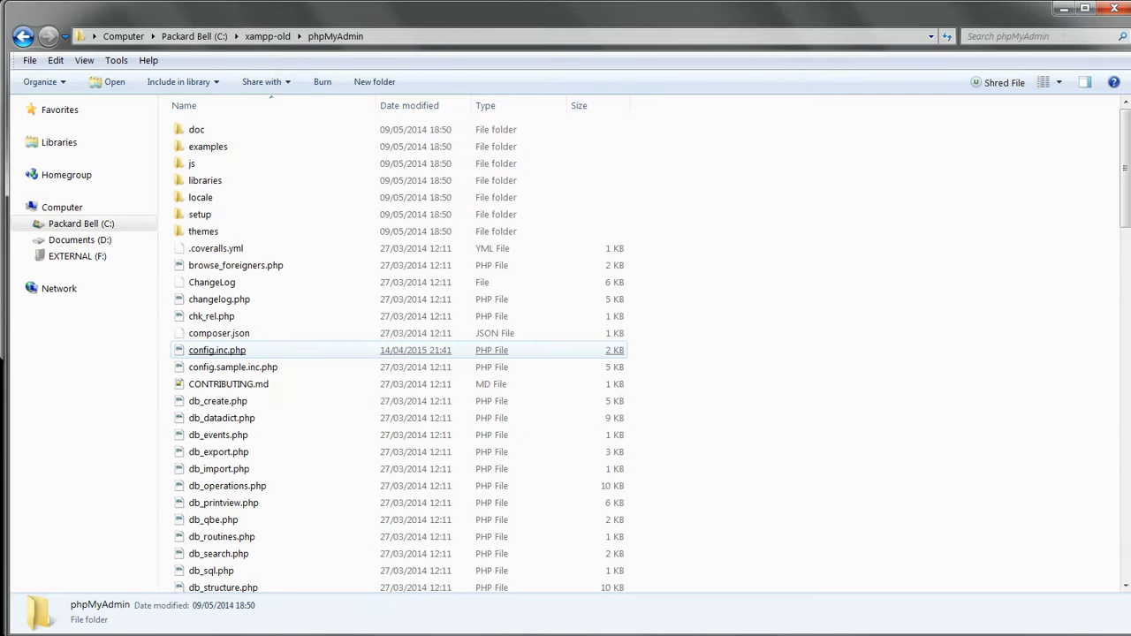
{"action": "left_click", "coordinate": [219, 333]}
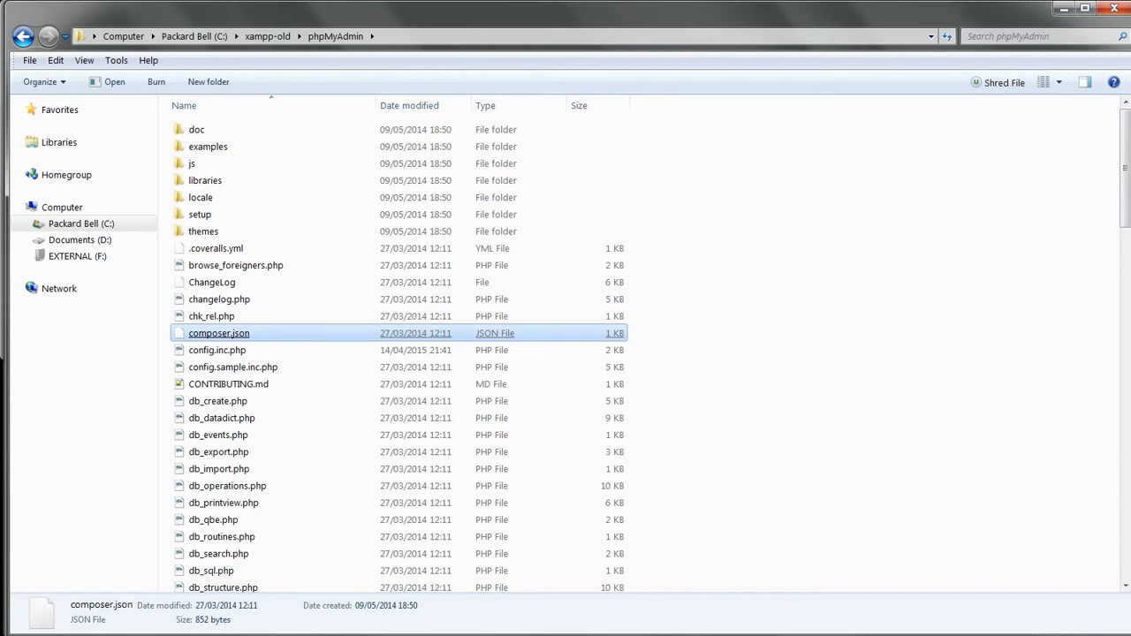
{"action": "right_click", "coordinate": [217, 350]}
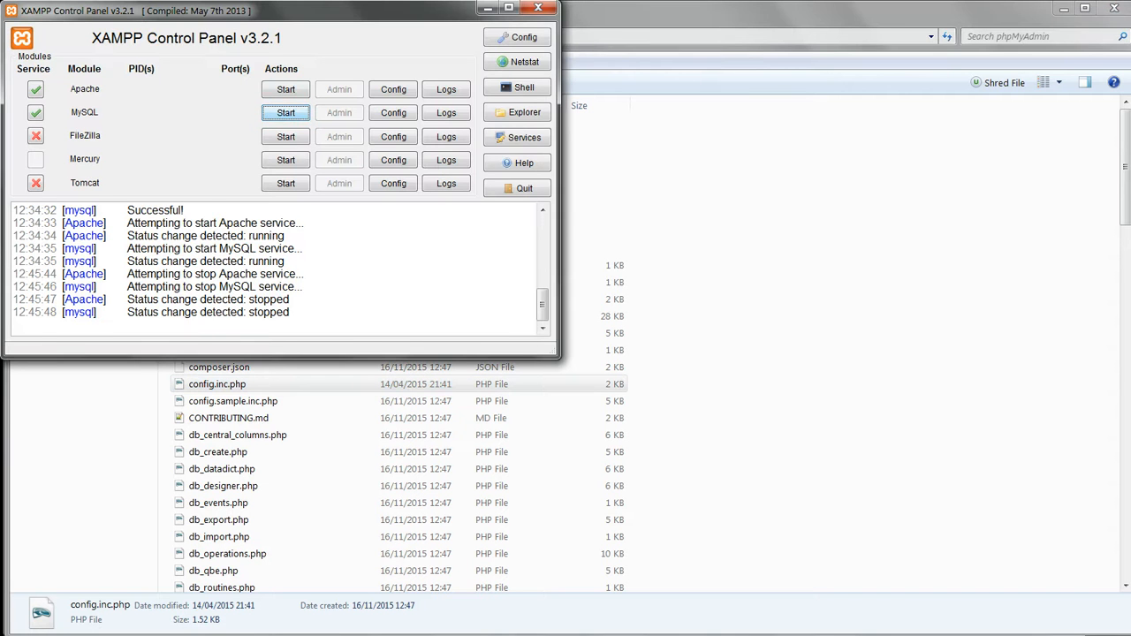
Start Apache and MySQL again, then reload the localhost/phpmyadmin page in Firefox
{"action": "left_click", "coordinate": [285, 89]}
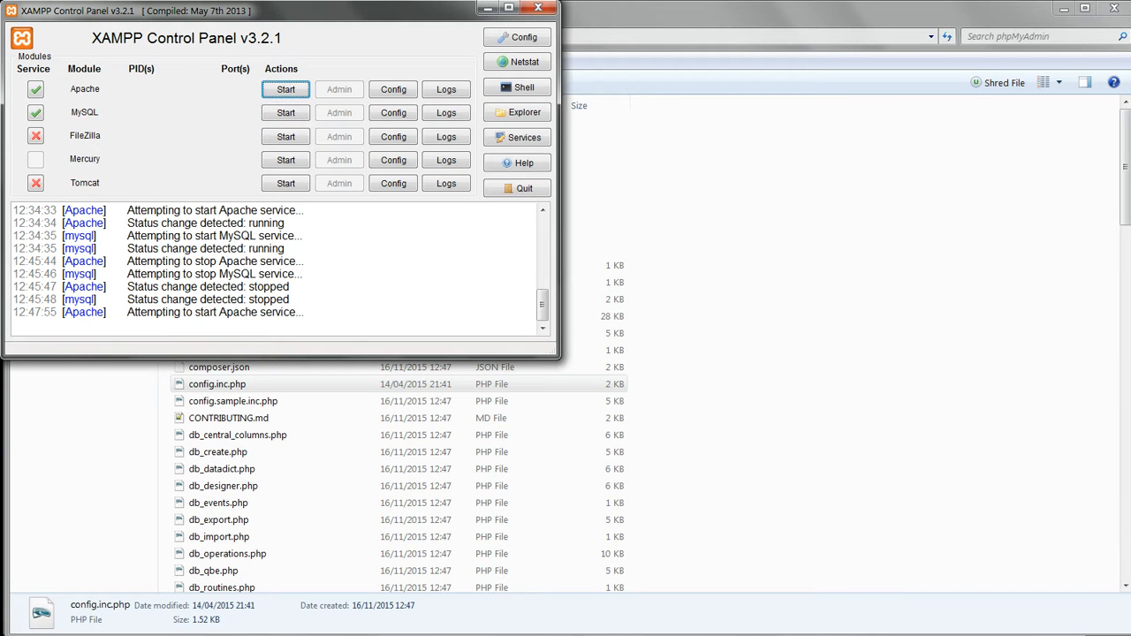
{"action": "left_click", "coordinate": [284, 89]}
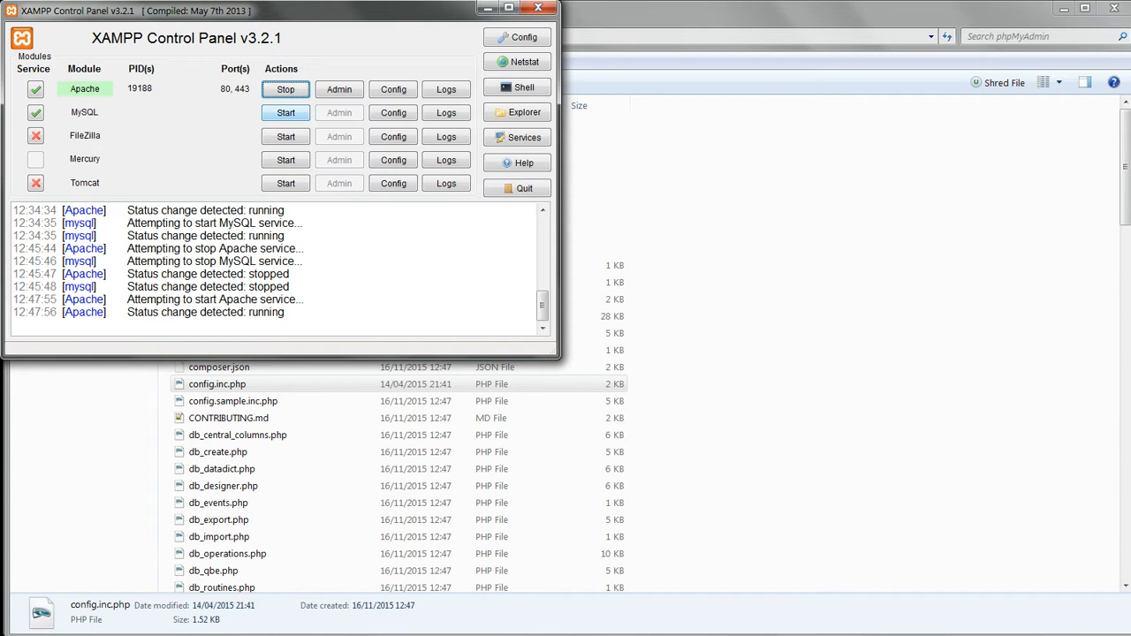
{"action": "left_click", "coordinate": [285, 113]}
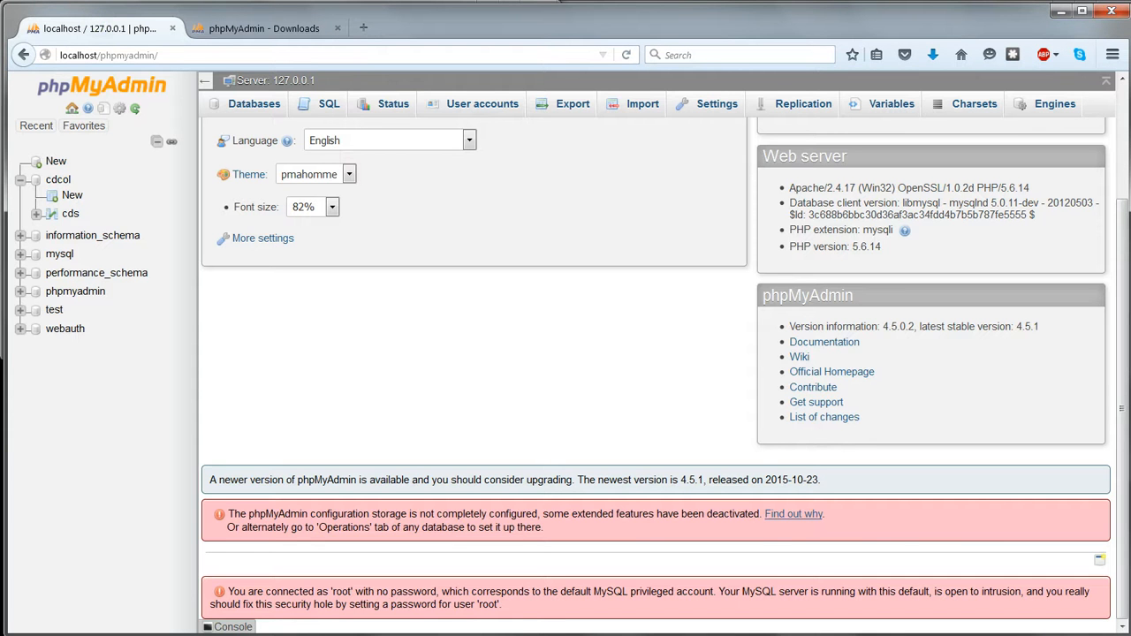
{"action": "left_click", "coordinate": [627, 55]}
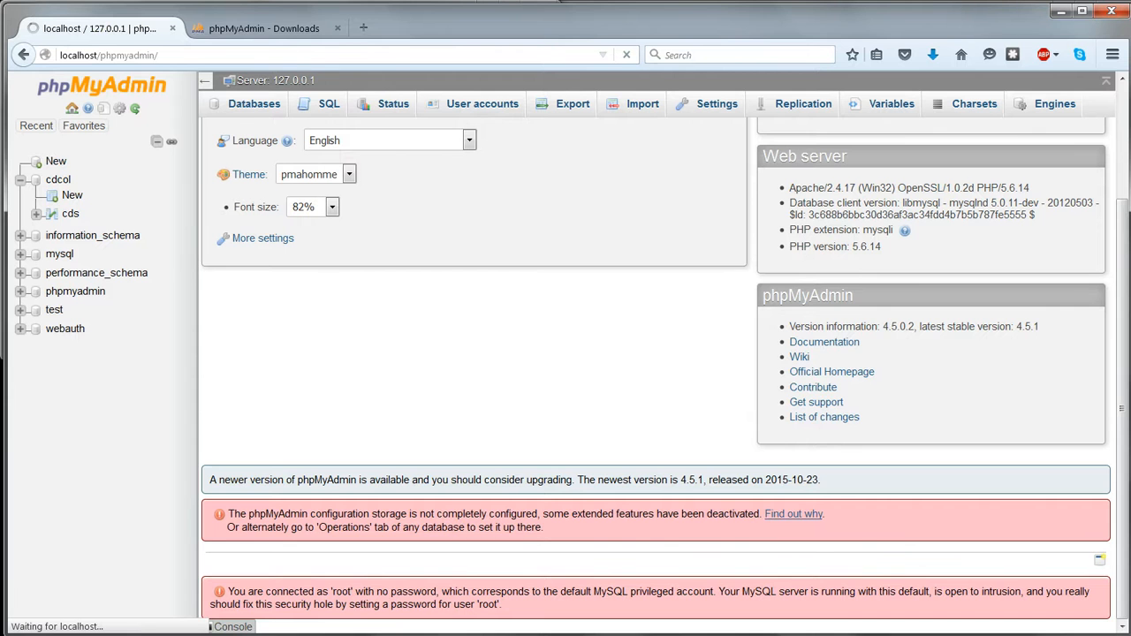